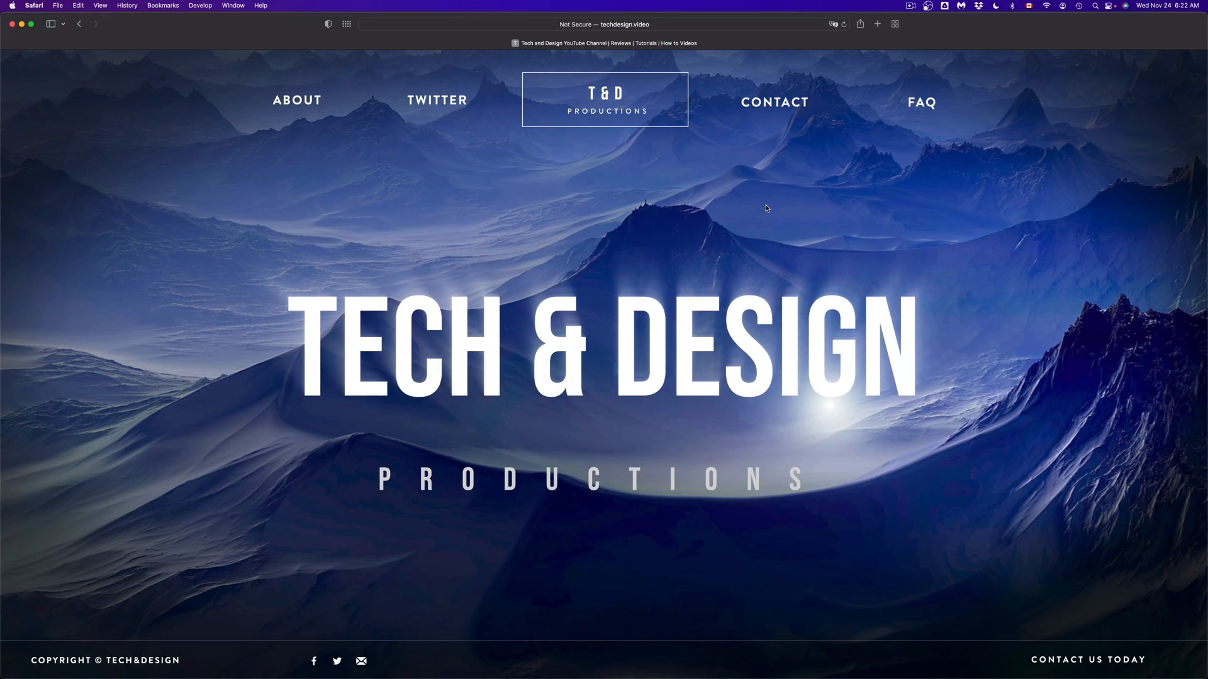
{"action": "mouse_move", "coordinate": [494, 656]}
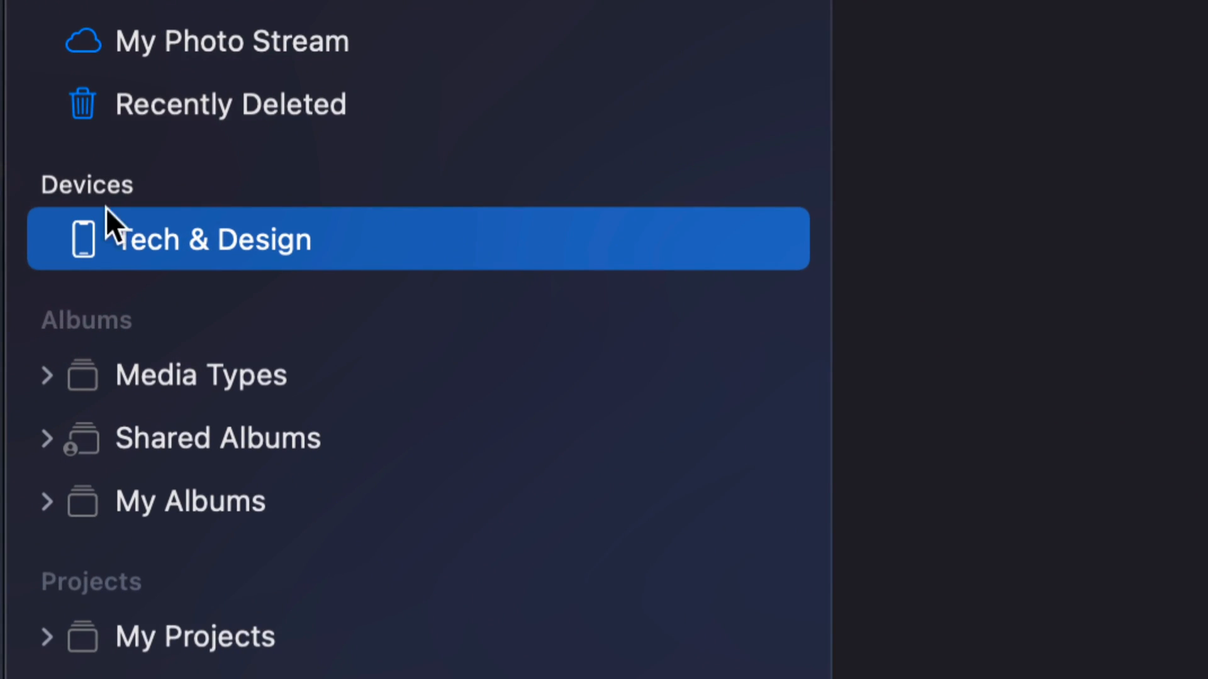
{"action": "mouse_move", "coordinate": [76, 270]}
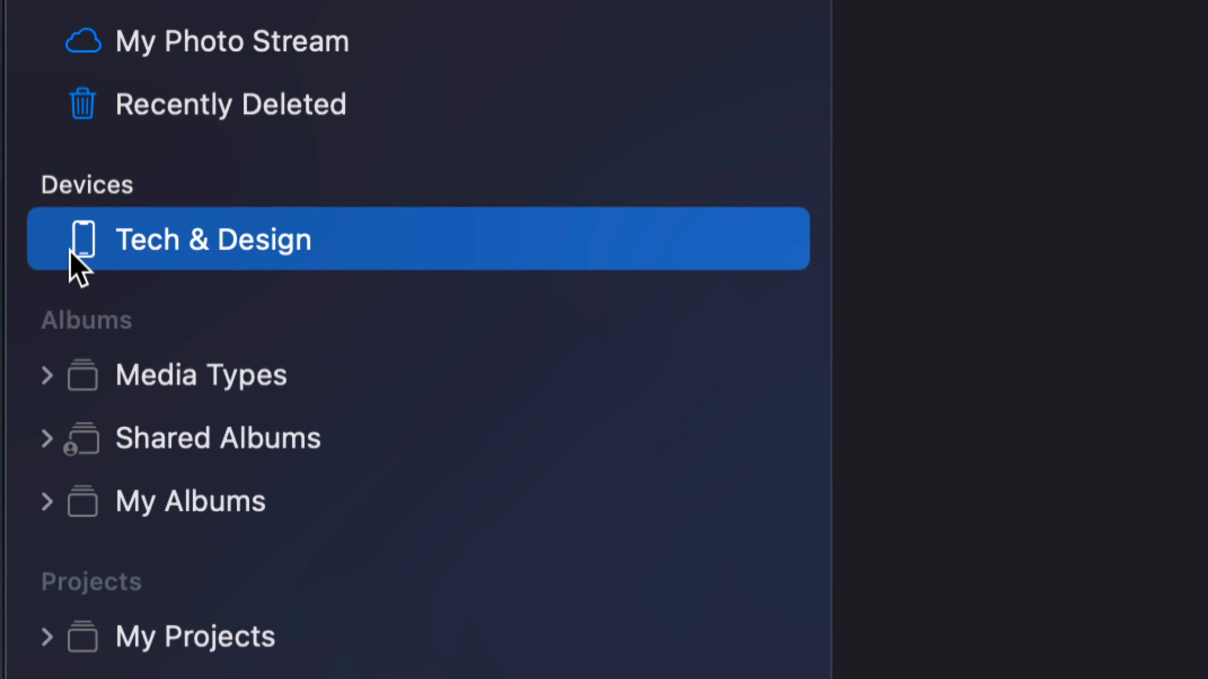
{"action": "mouse_move", "coordinate": [166, 255]}
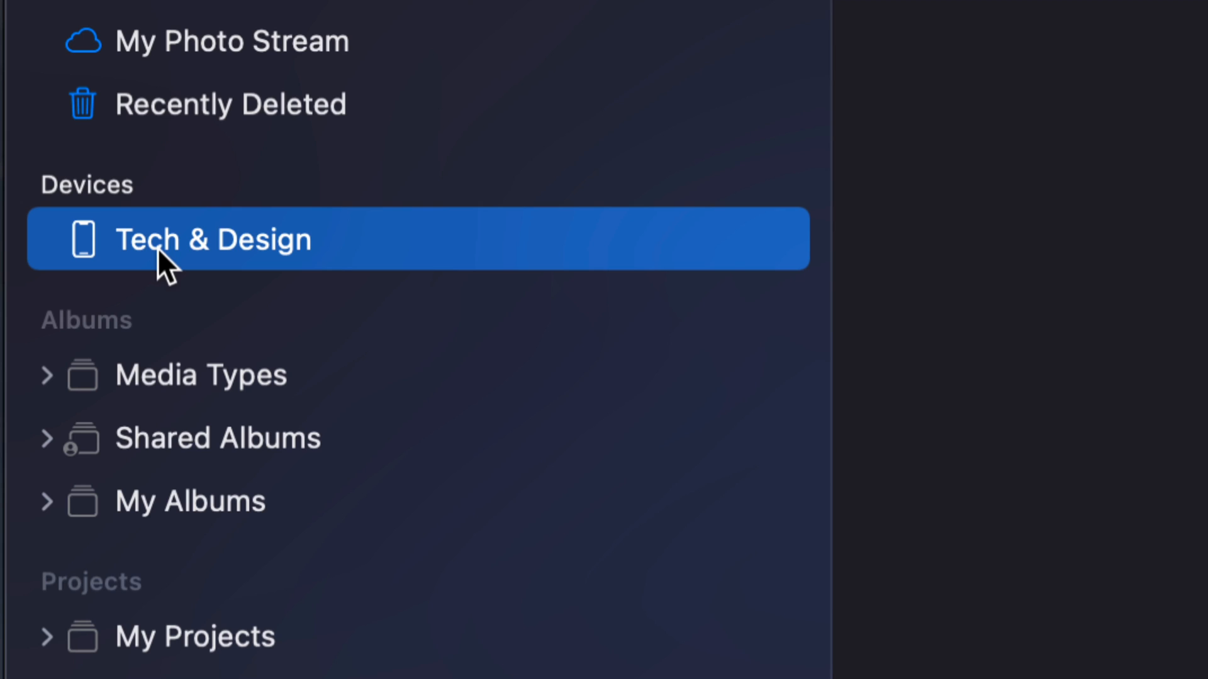
{"action": "mouse_move", "coordinate": [194, 254]}
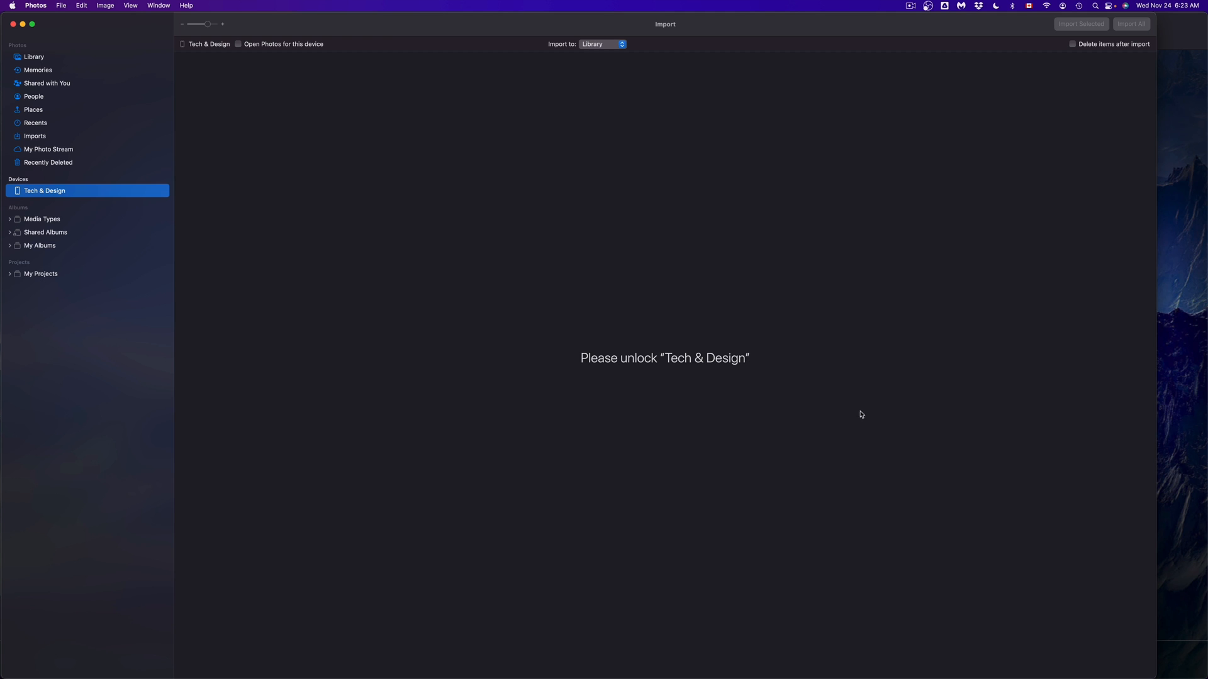
{"action": "mouse_move", "coordinate": [1157, 15]}
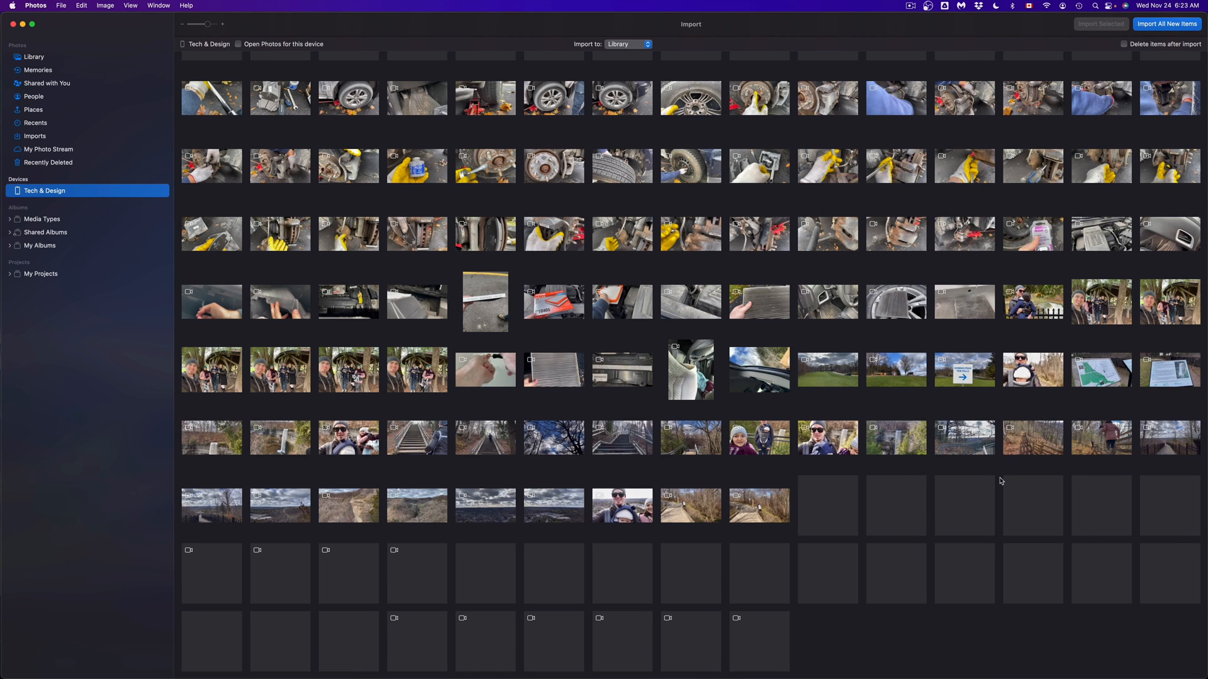
Step: Scroll the iPhone import grid and enable 'Delete items after import'
{"action": "scroll", "scroll_direction": "down", "scroll_amount": 3}
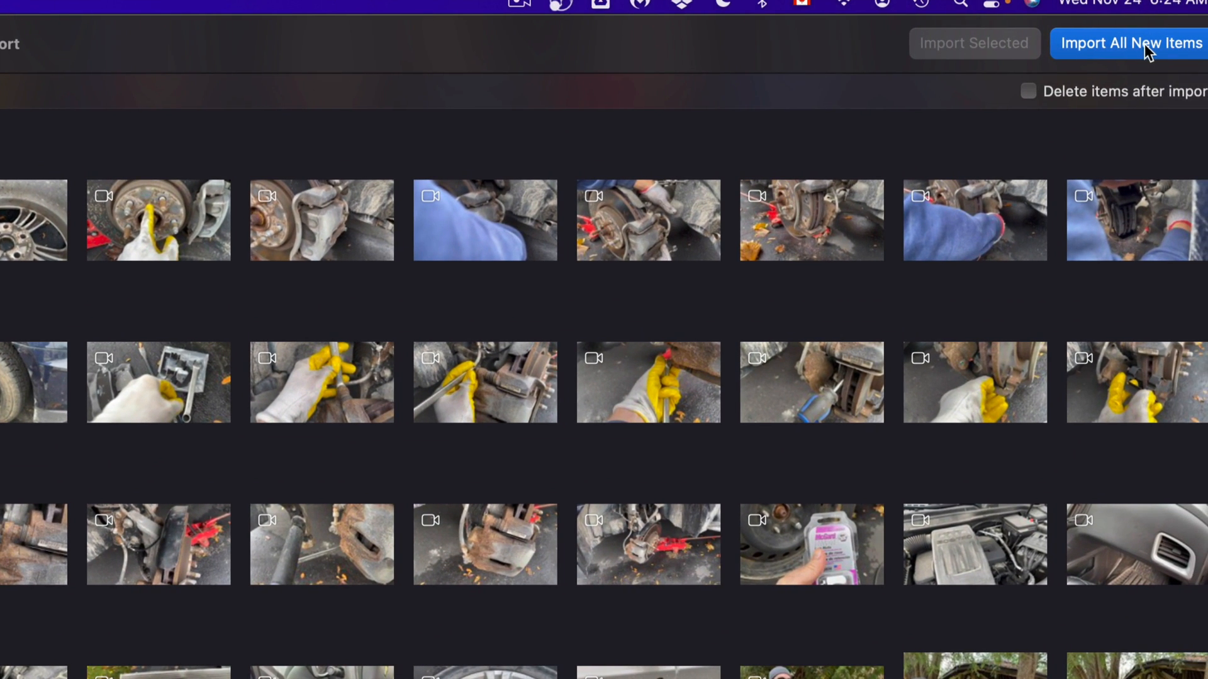
{"action": "mouse_move", "coordinate": [1146, 61]}
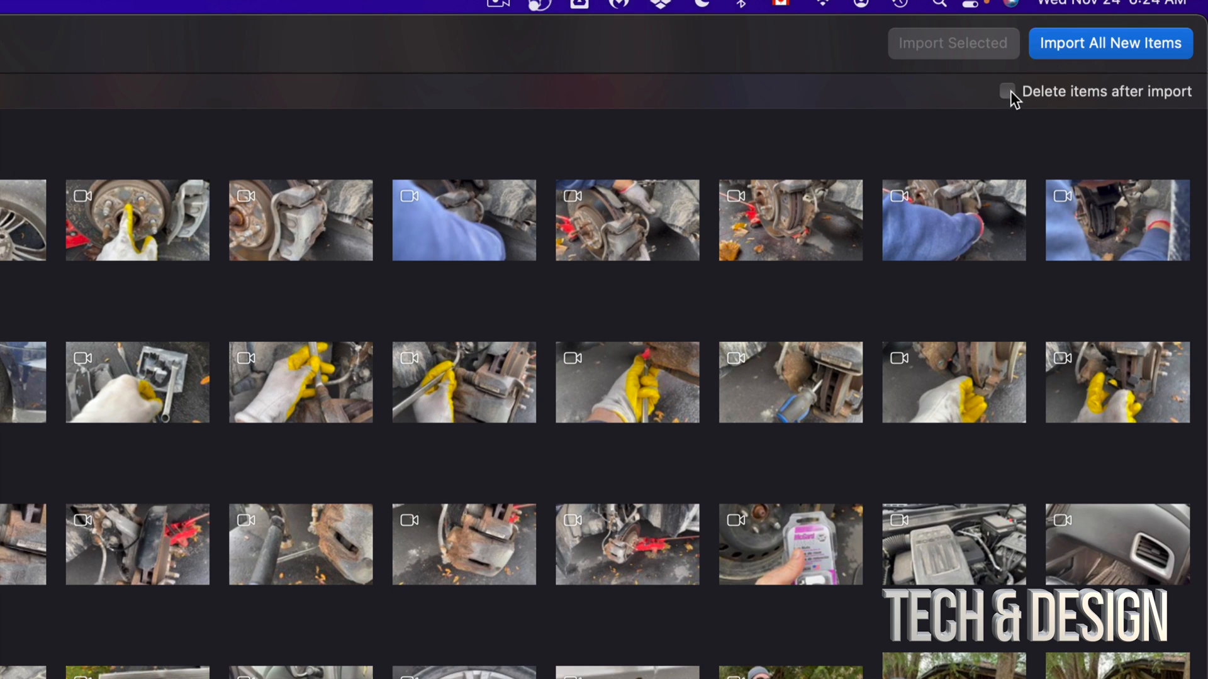
{"action": "left_click", "coordinate": [1007, 91]}
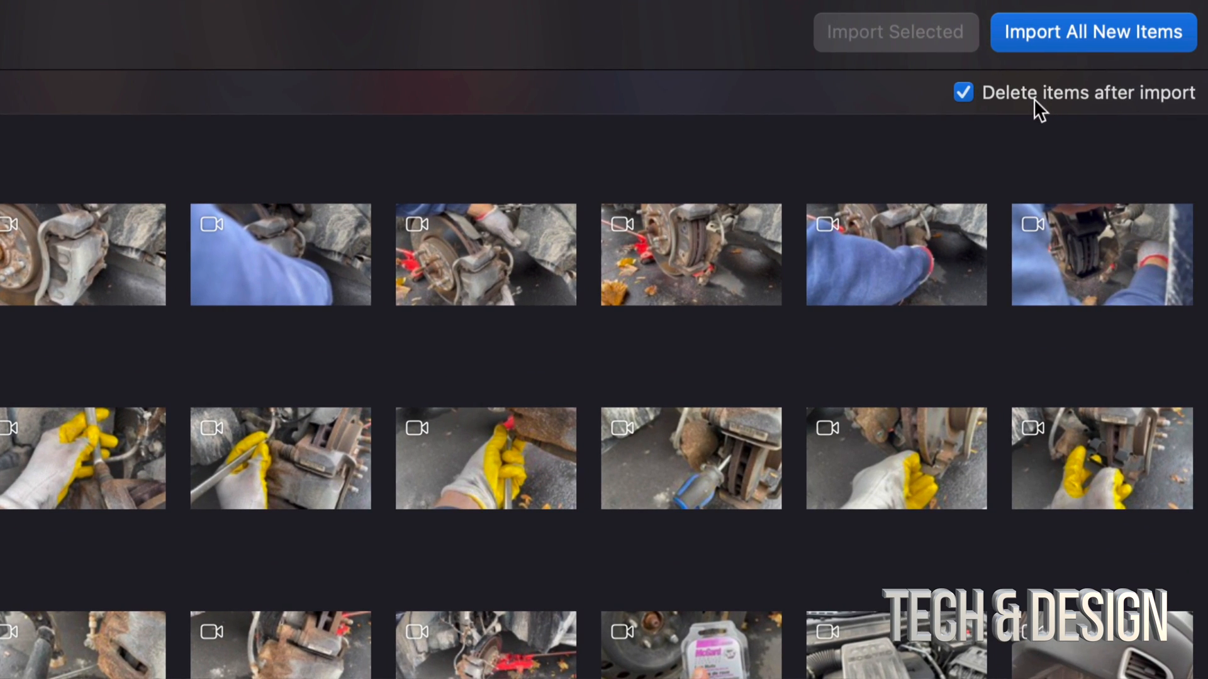
{"action": "mouse_move", "coordinate": [1045, 112]}
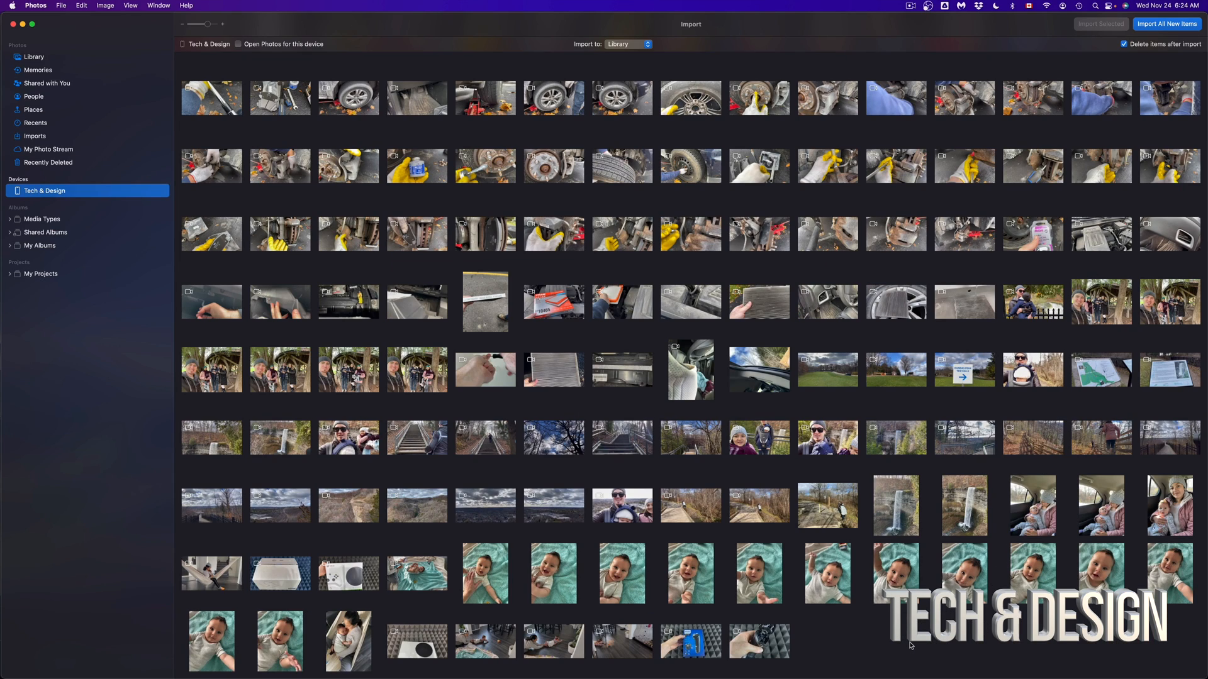
{"action": "mouse_move", "coordinate": [876, 645]}
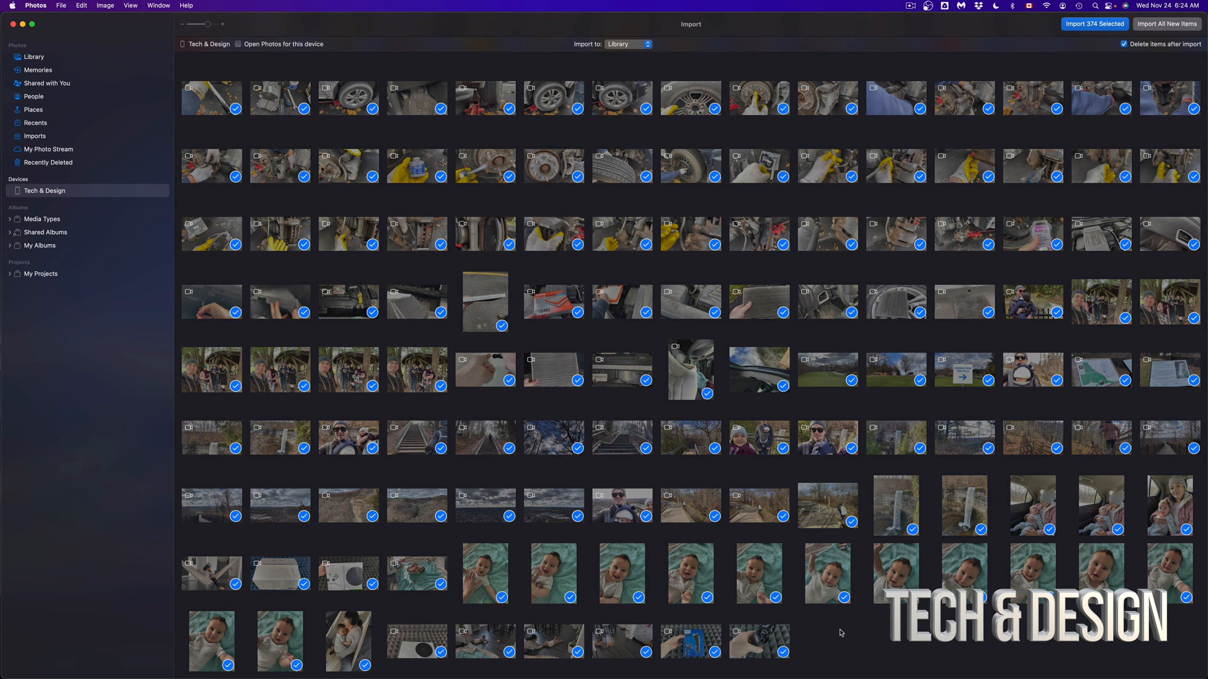
{"action": "mouse_move", "coordinate": [1105, 137]}
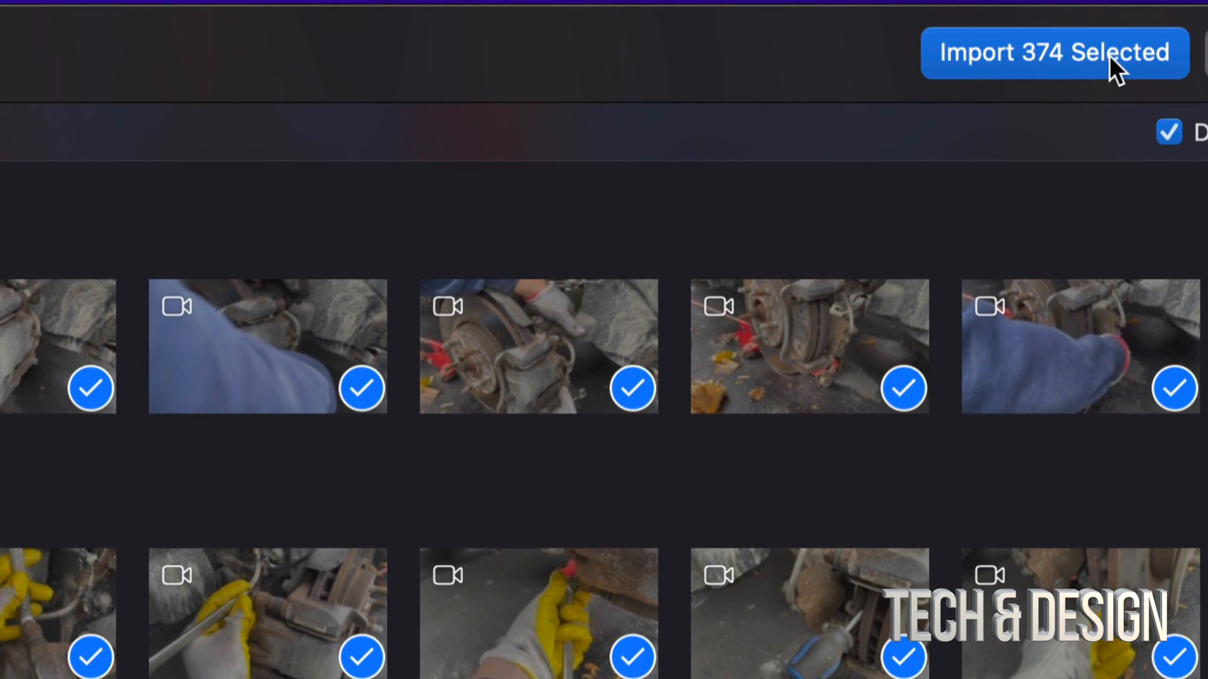
{"action": "mouse_move", "coordinate": [1054, 63]}
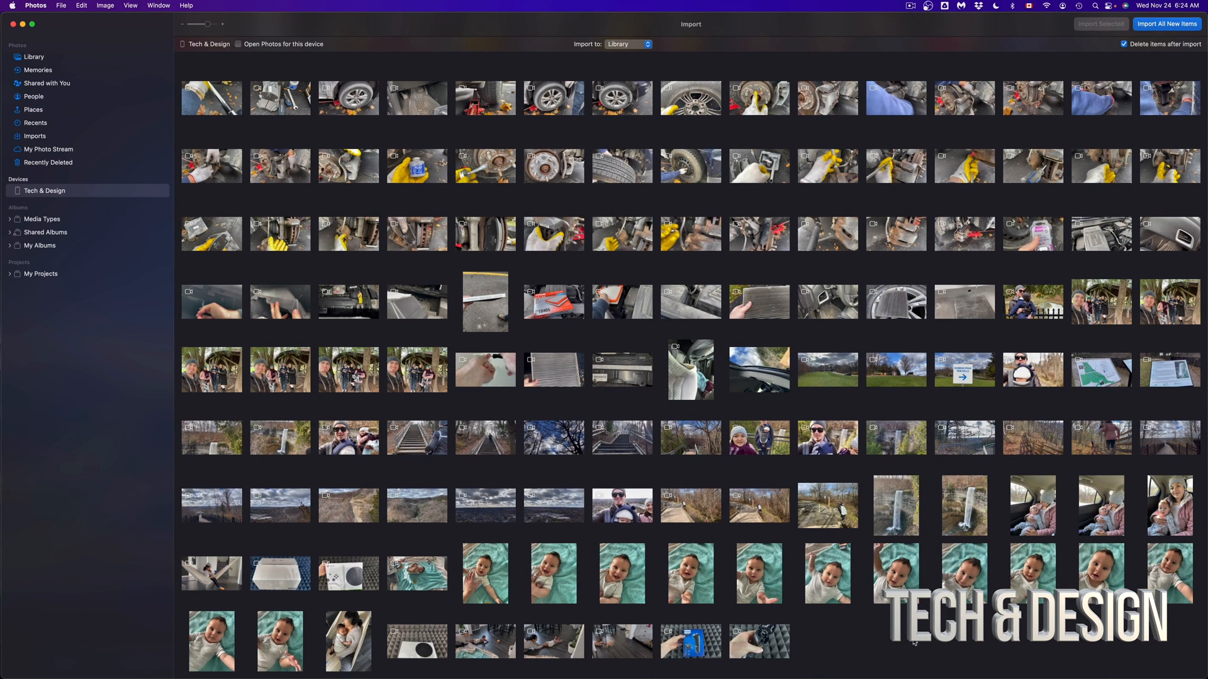
{"action": "mouse_move", "coordinate": [876, 469]}
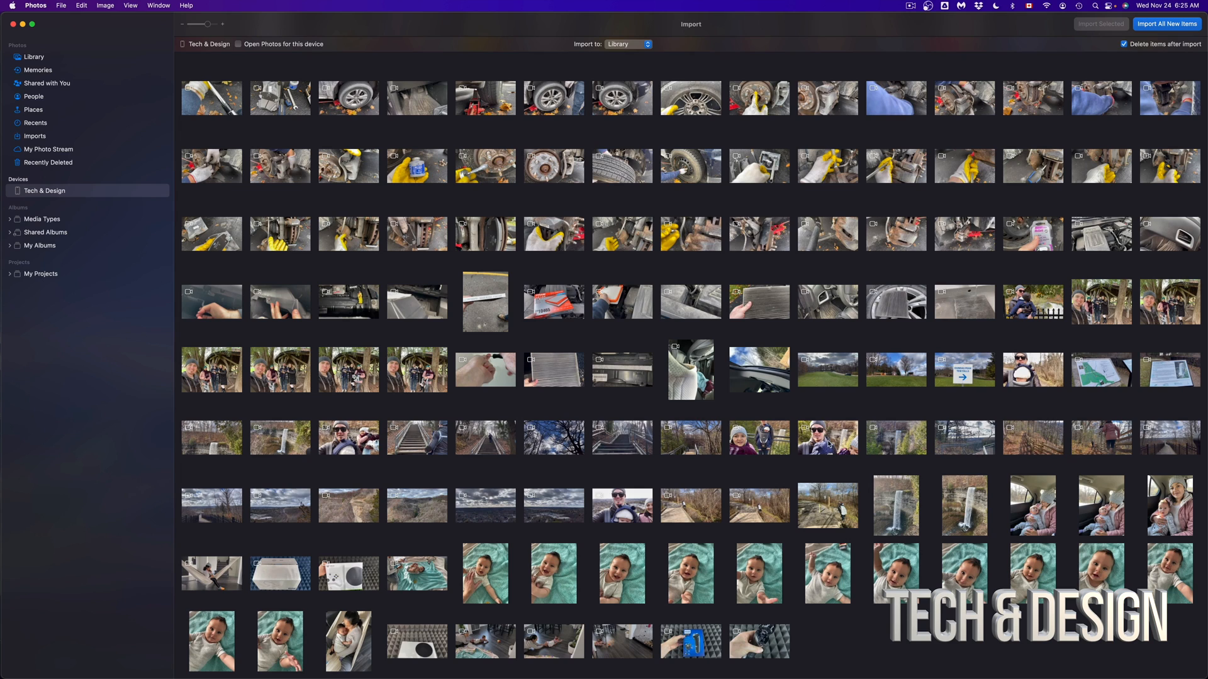
{"action": "mouse_move", "coordinate": [766, 251]}
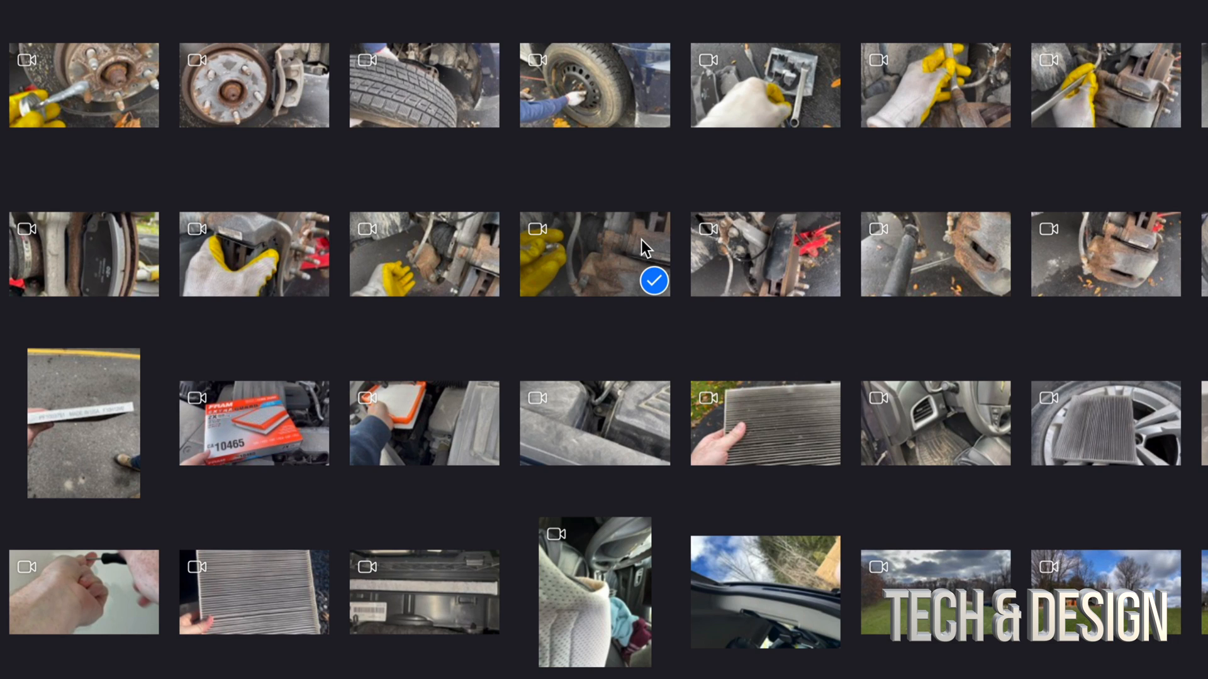
{"action": "mouse_move", "coordinate": [1061, 436]}
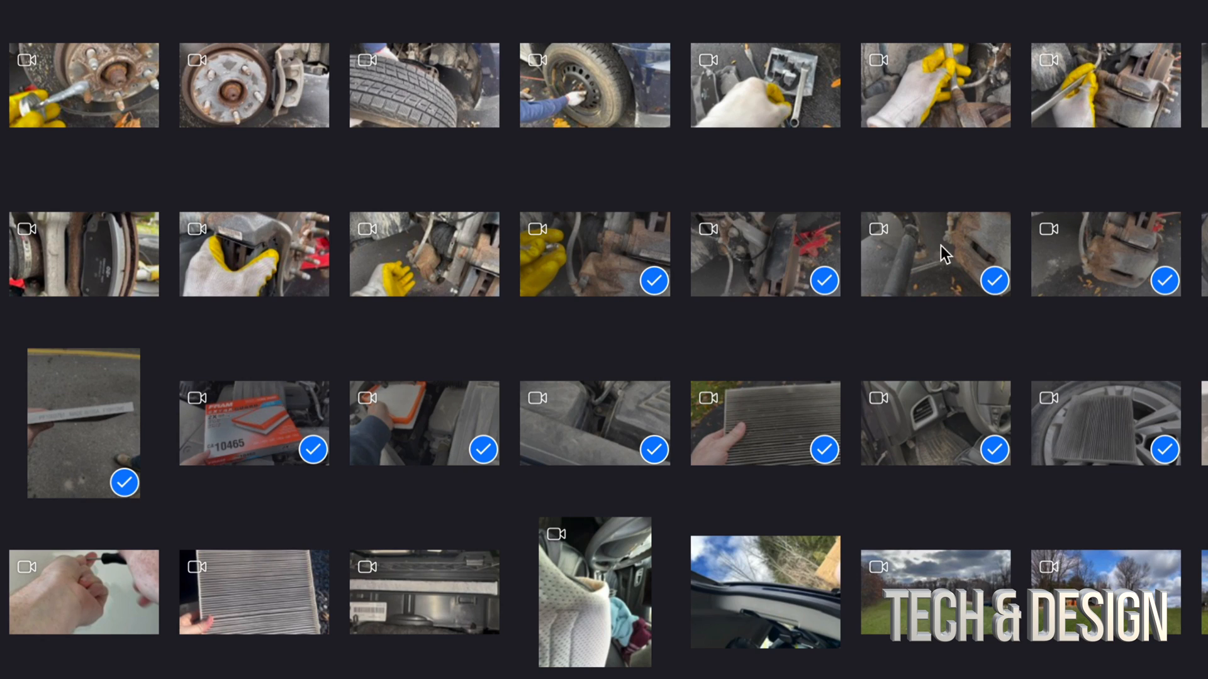
{"action": "mouse_move", "coordinate": [1085, 408]}
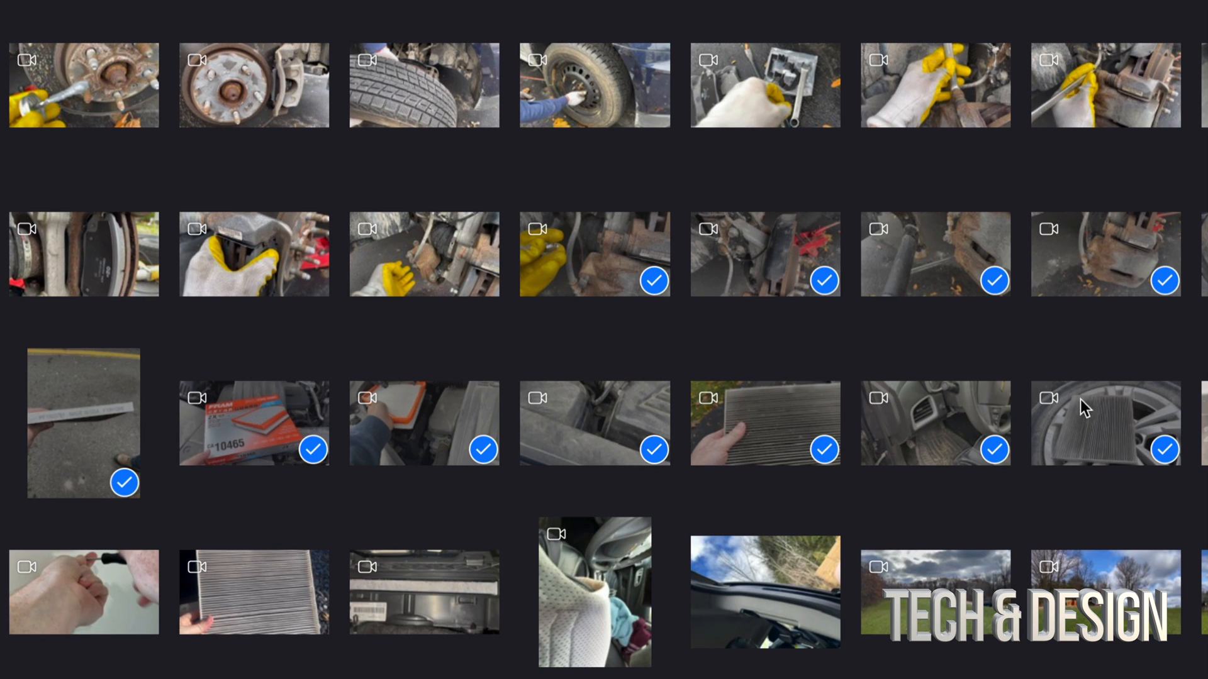
{"action": "mouse_move", "coordinate": [658, 417]}
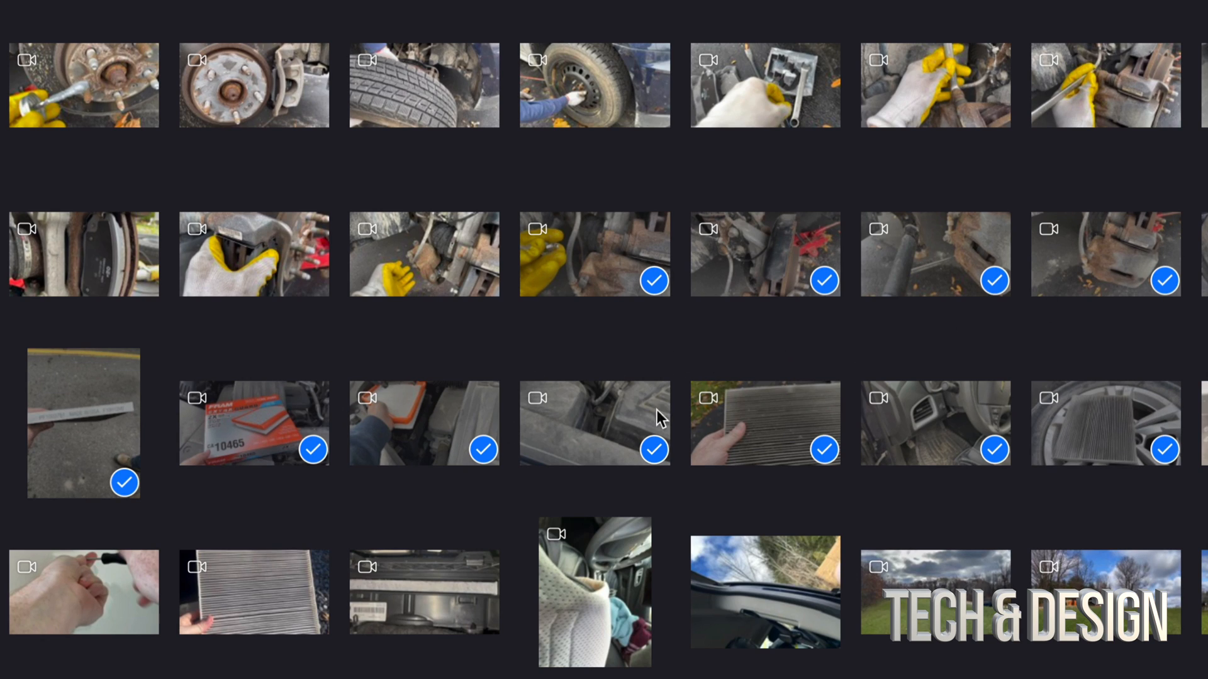
{"action": "mouse_move", "coordinate": [1078, 478]}
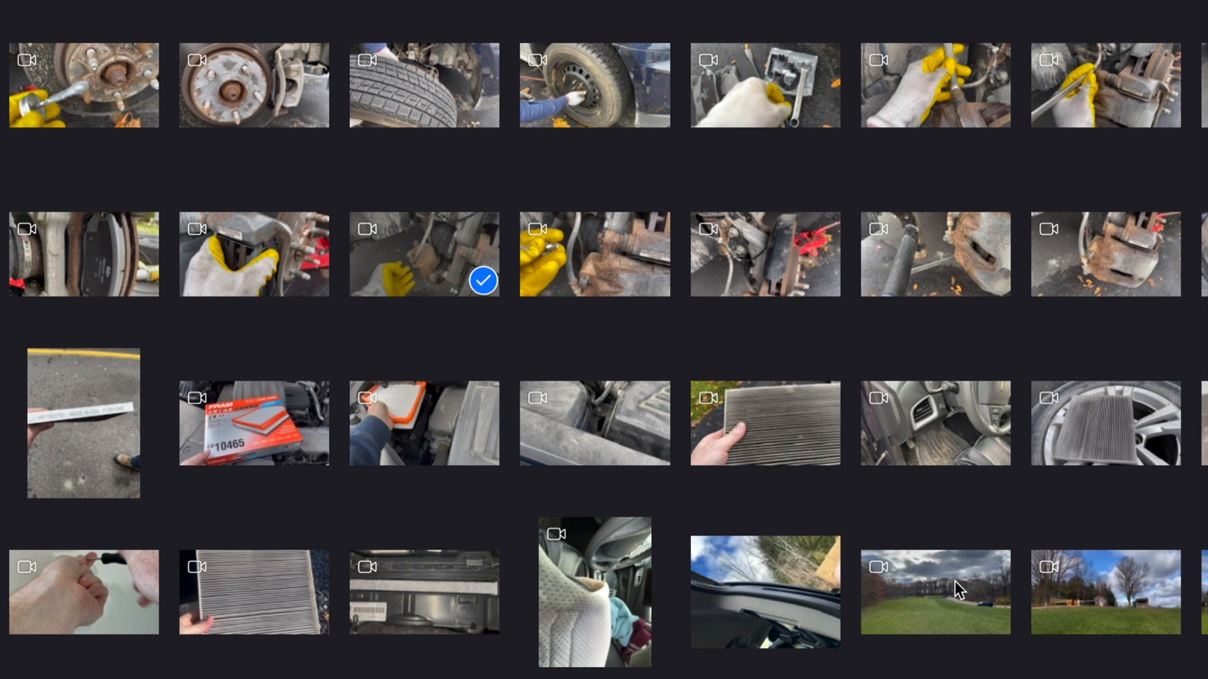
Step: Mark the grassy field, filter box, filter strip, housing and windshield items for import
{"action": "left_click", "coordinate": [934, 591]}
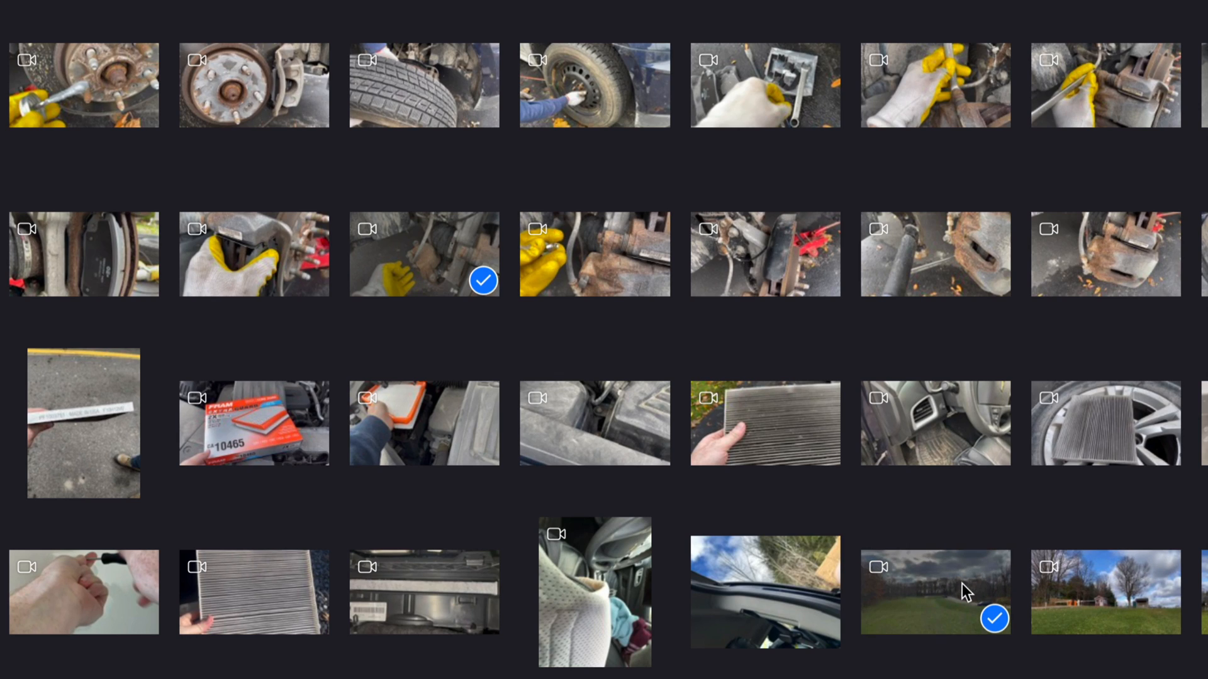
{"action": "mouse_move", "coordinate": [282, 395]}
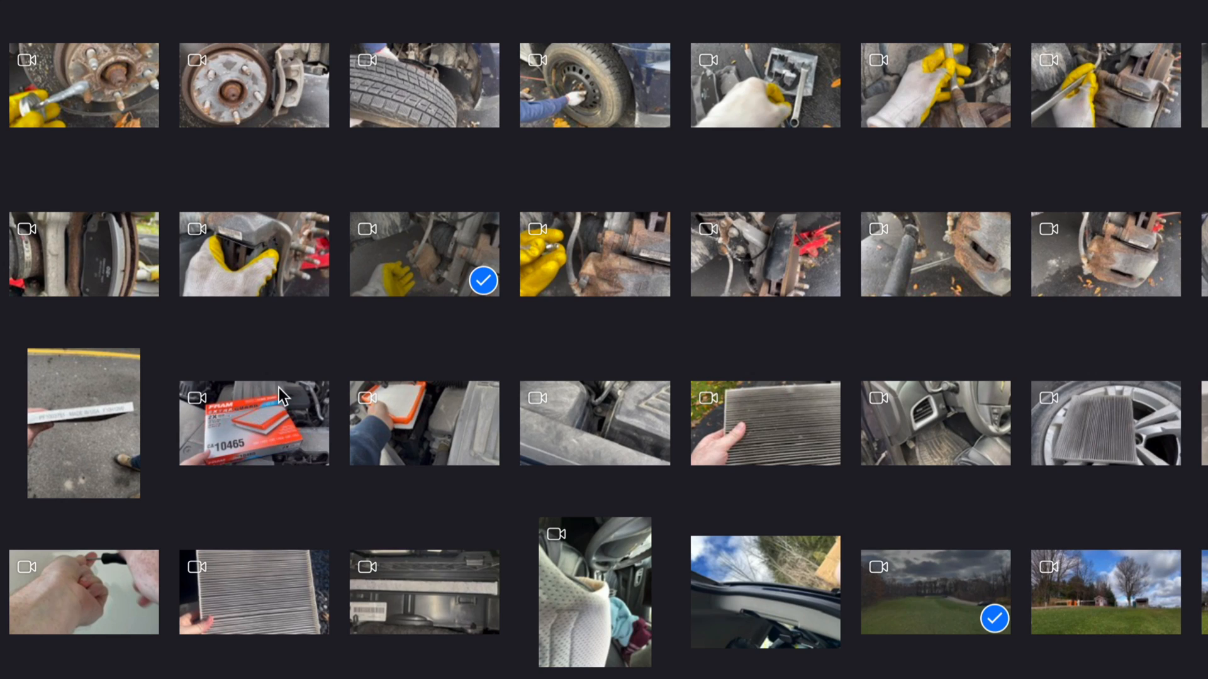
{"action": "mouse_move", "coordinate": [230, 426]}
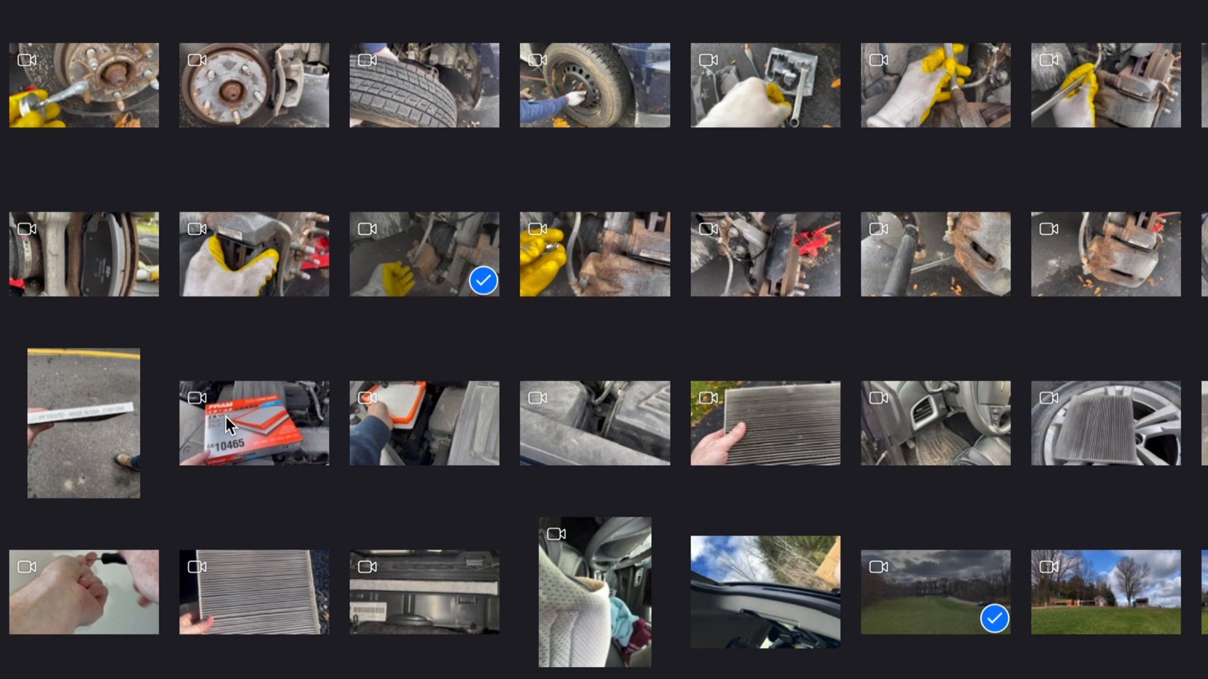
{"action": "left_click", "coordinate": [253, 423]}
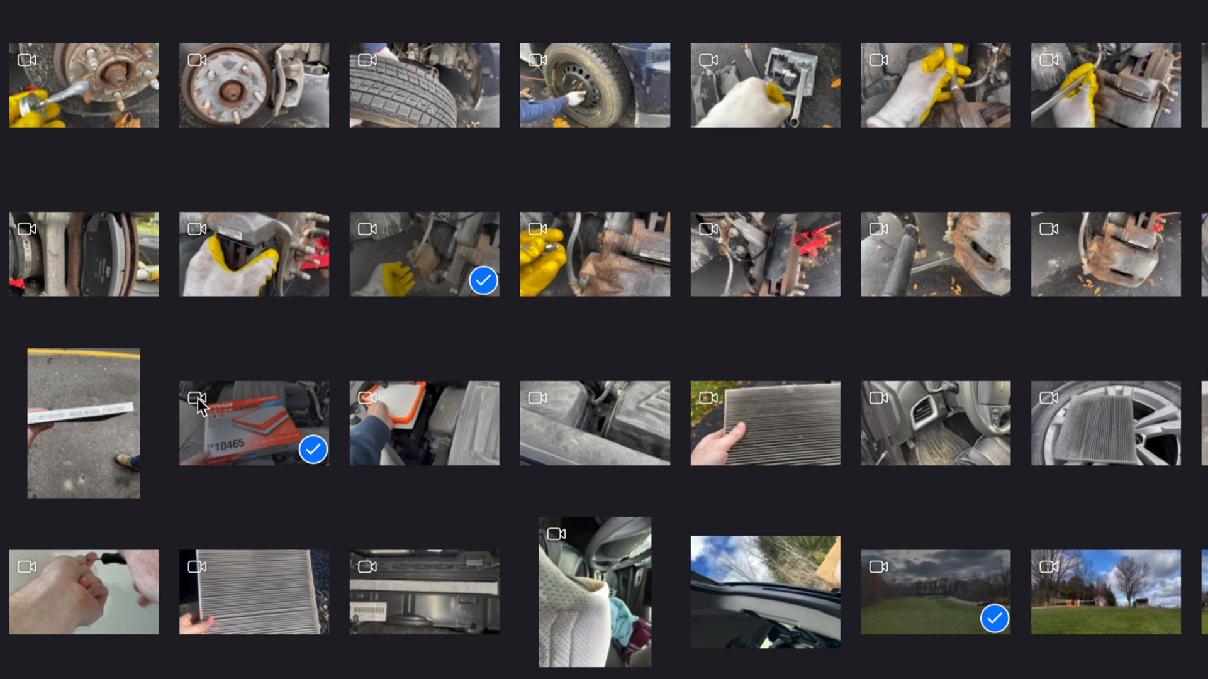
{"action": "left_click", "coordinate": [83, 424]}
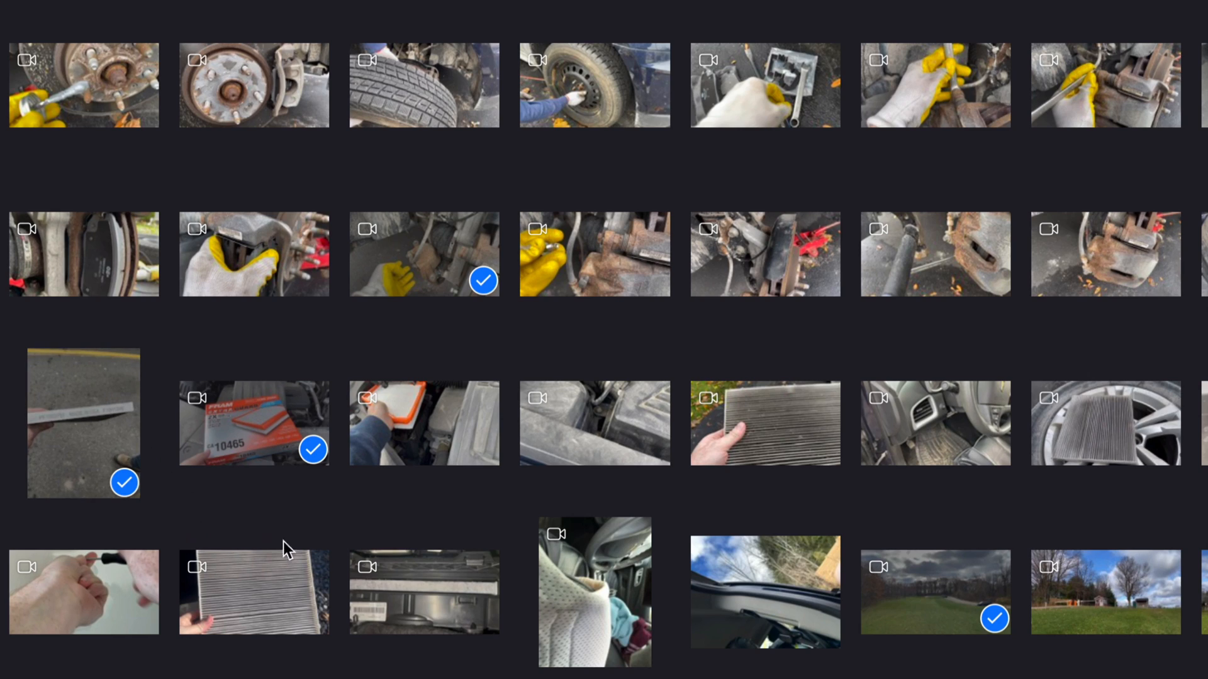
{"action": "left_click", "coordinate": [422, 593]}
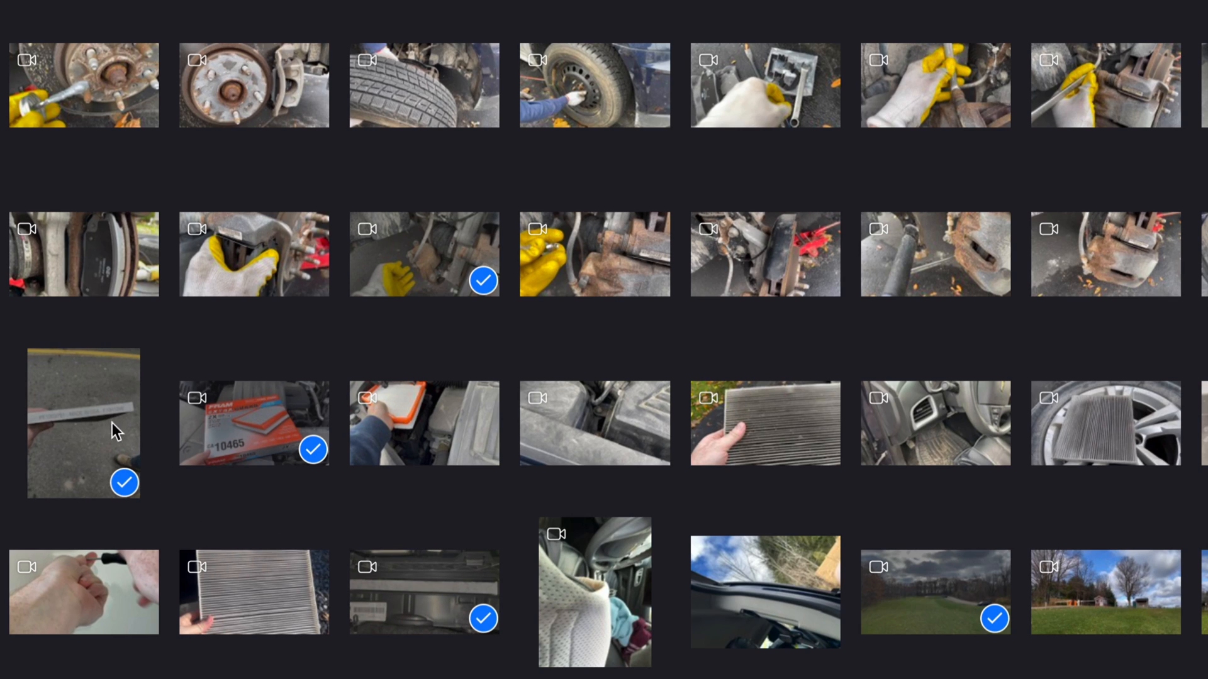
{"action": "mouse_move", "coordinate": [934, 526]}
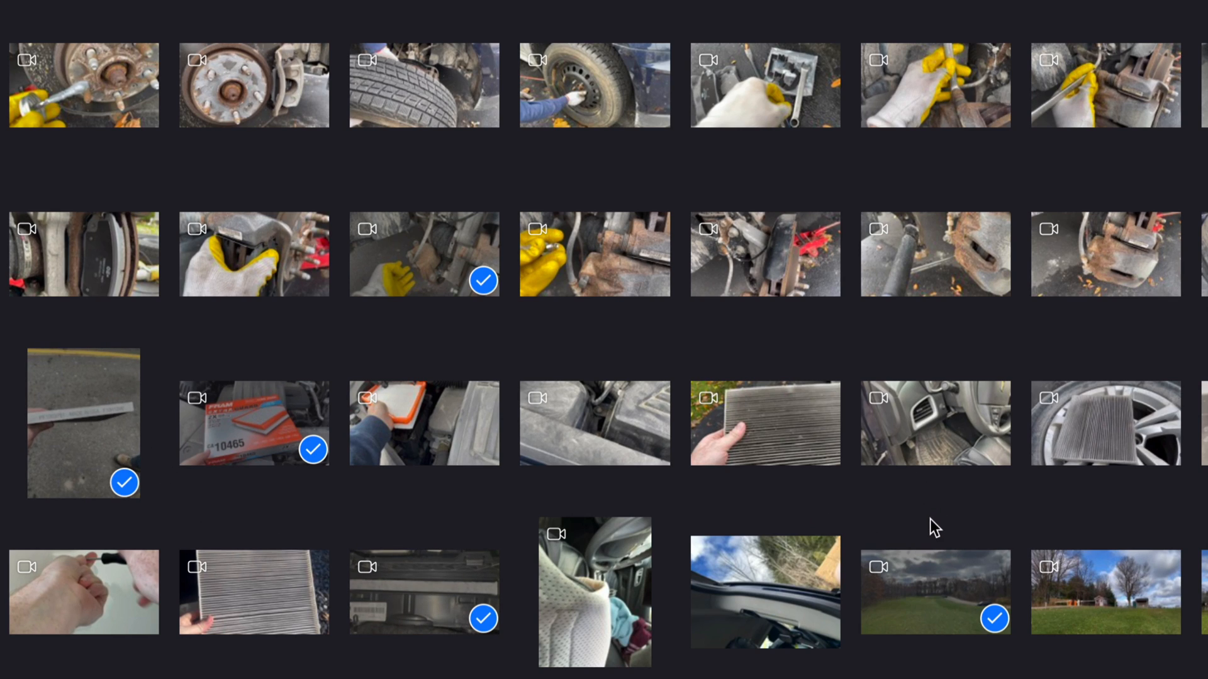
{"action": "left_click", "coordinate": [764, 593]}
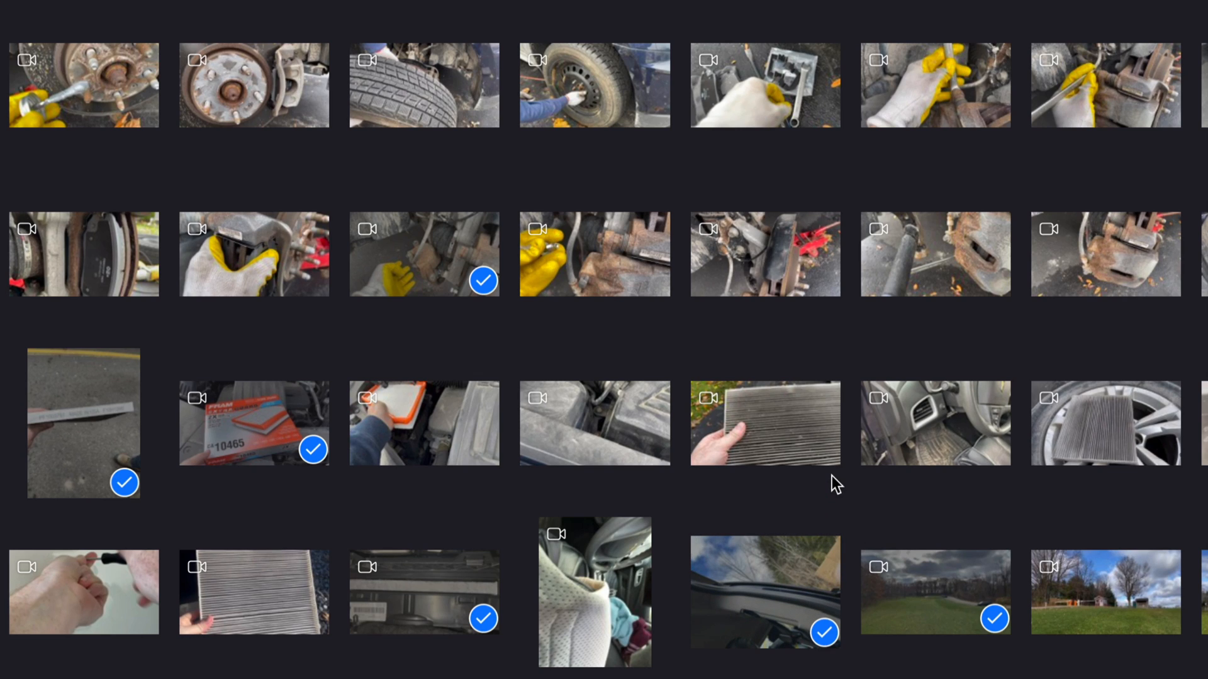
{"action": "mouse_move", "coordinate": [944, 583]}
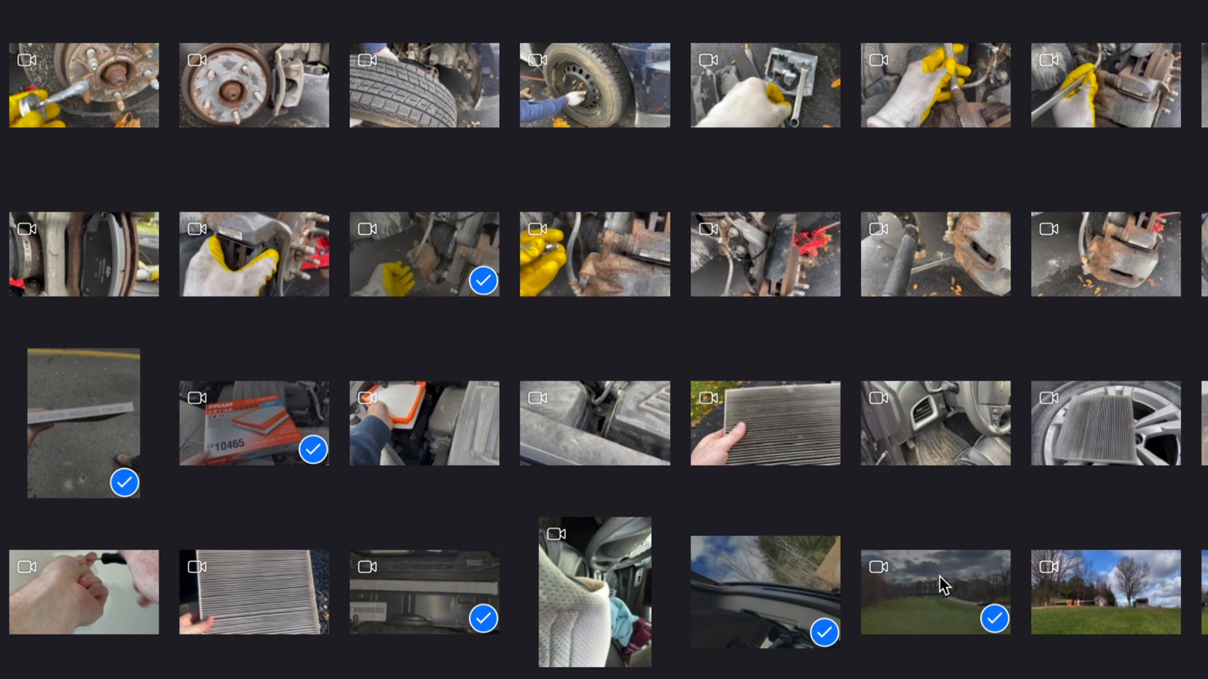
{"action": "mouse_move", "coordinate": [929, 518]}
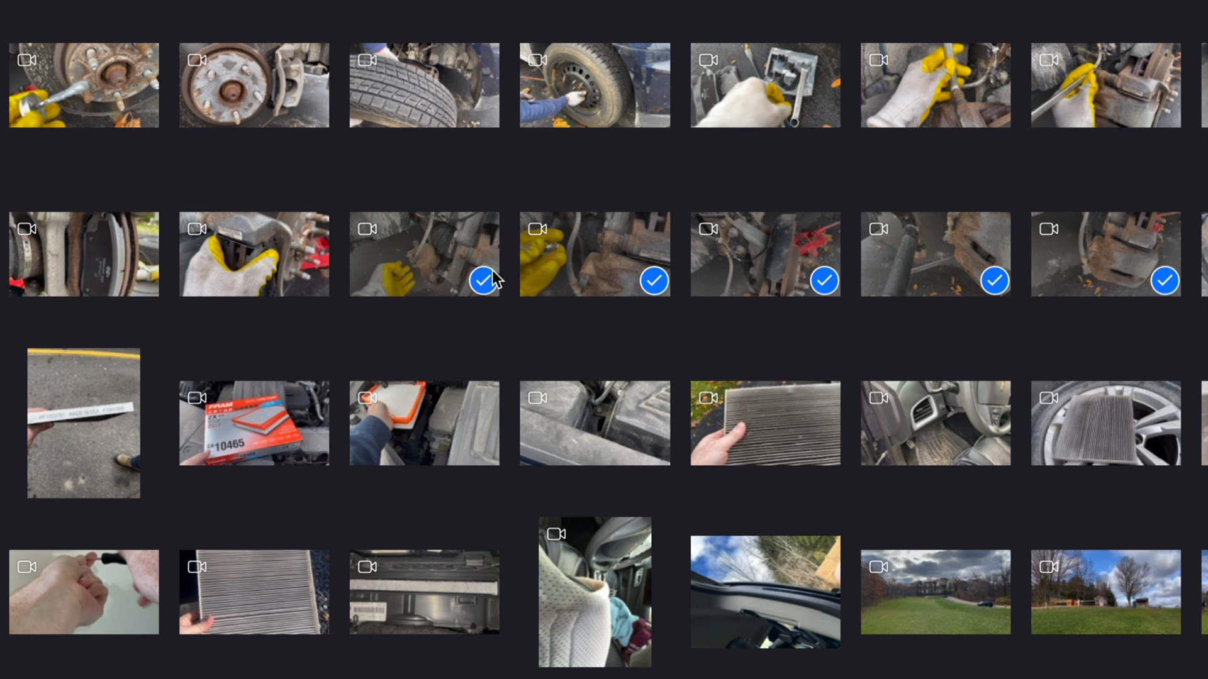
{"action": "mouse_move", "coordinate": [1078, 277]}
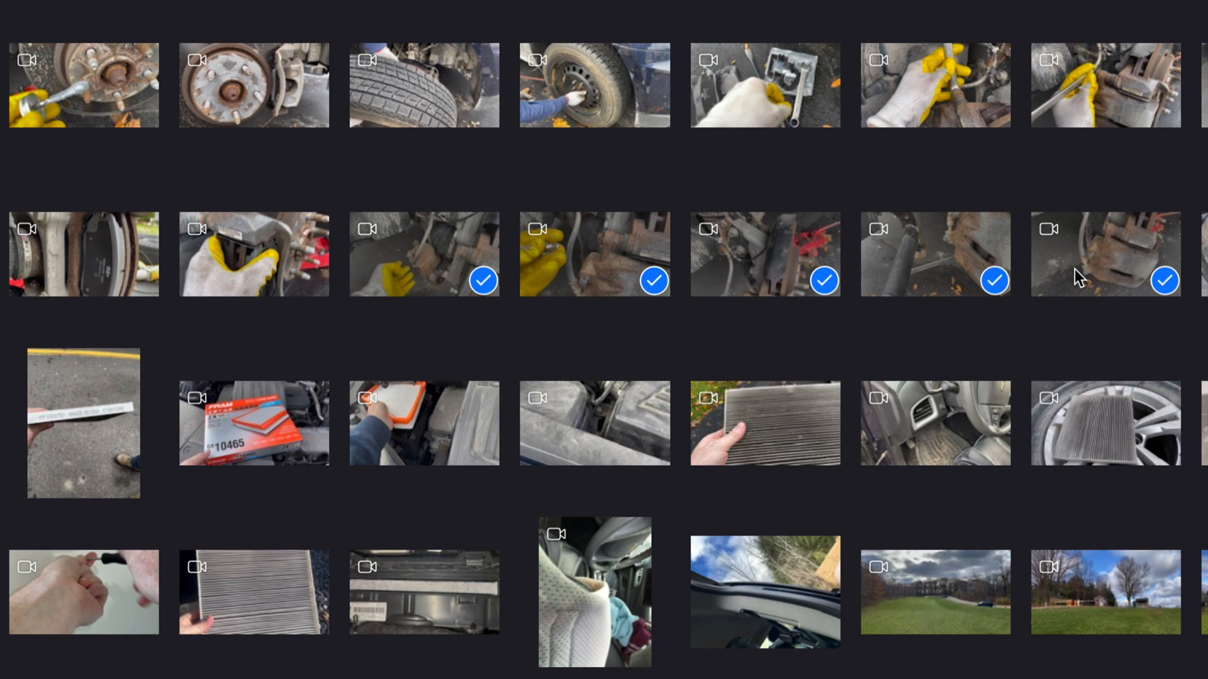
{"action": "mouse_move", "coordinate": [758, 483]}
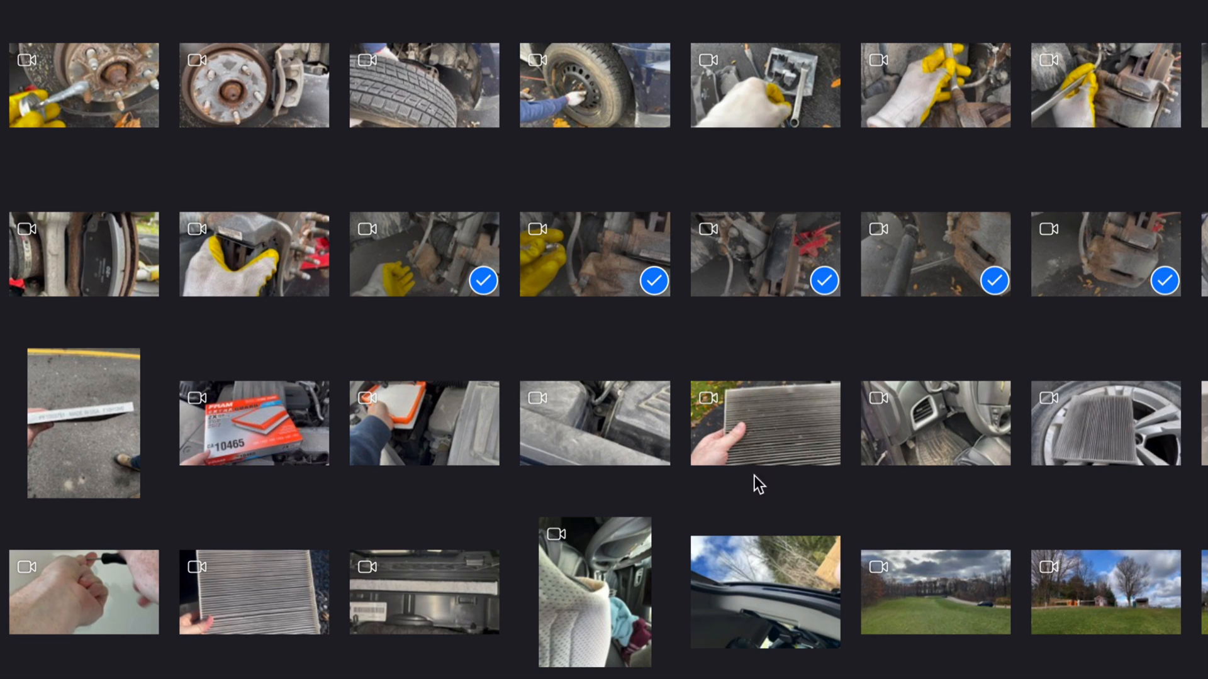
Step: Select the brake caliper clips, bringing the import selection to 171 items
{"action": "left_click", "coordinate": [1105, 591]}
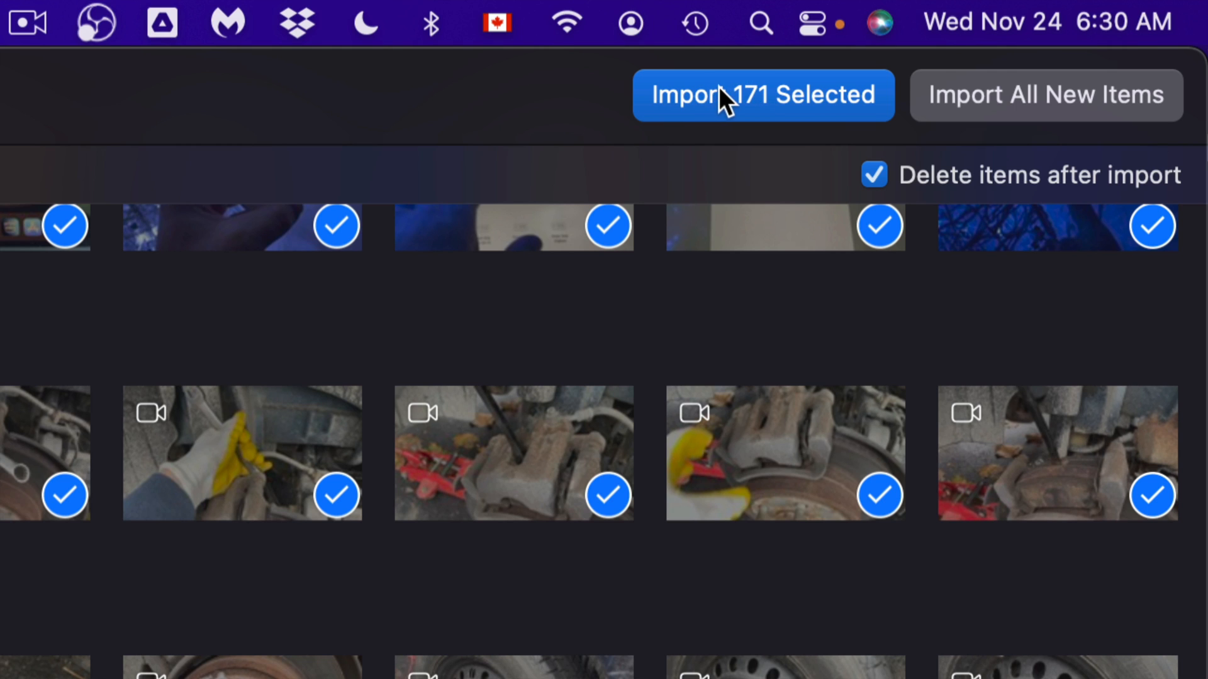
Step: Import the 171 selected items, deleting them from the iPhone afterward
{"action": "left_click", "coordinate": [761, 95]}
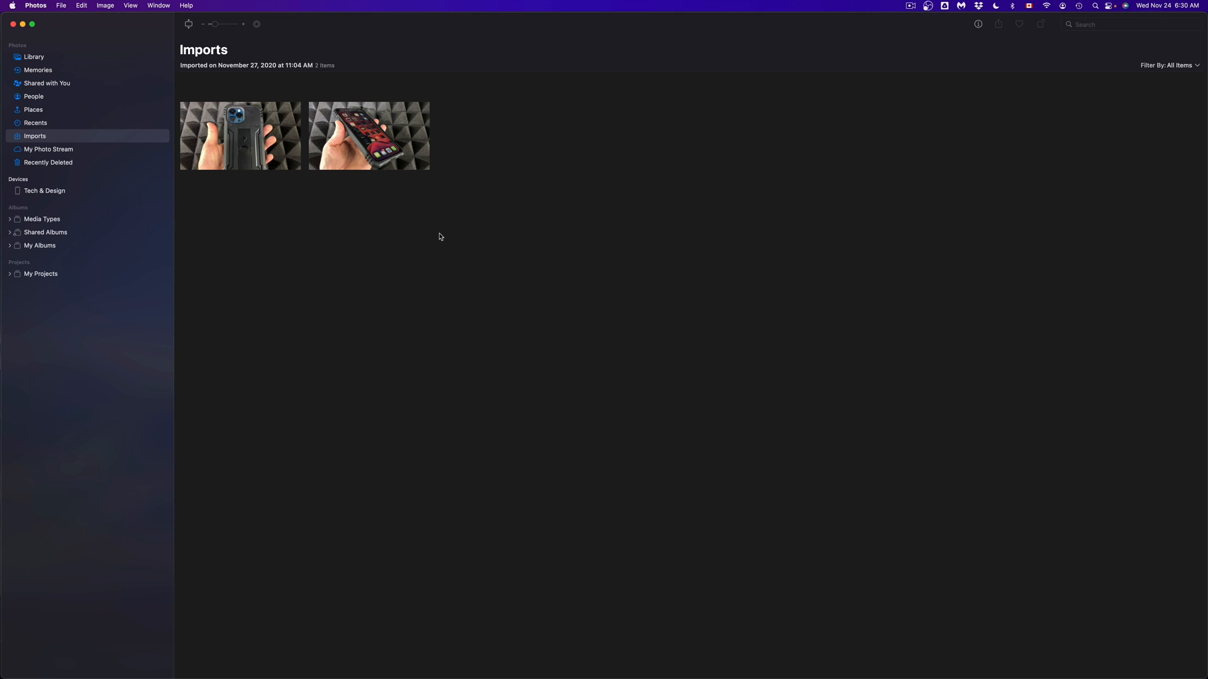
{"action": "mouse_move", "coordinate": [323, 63]}
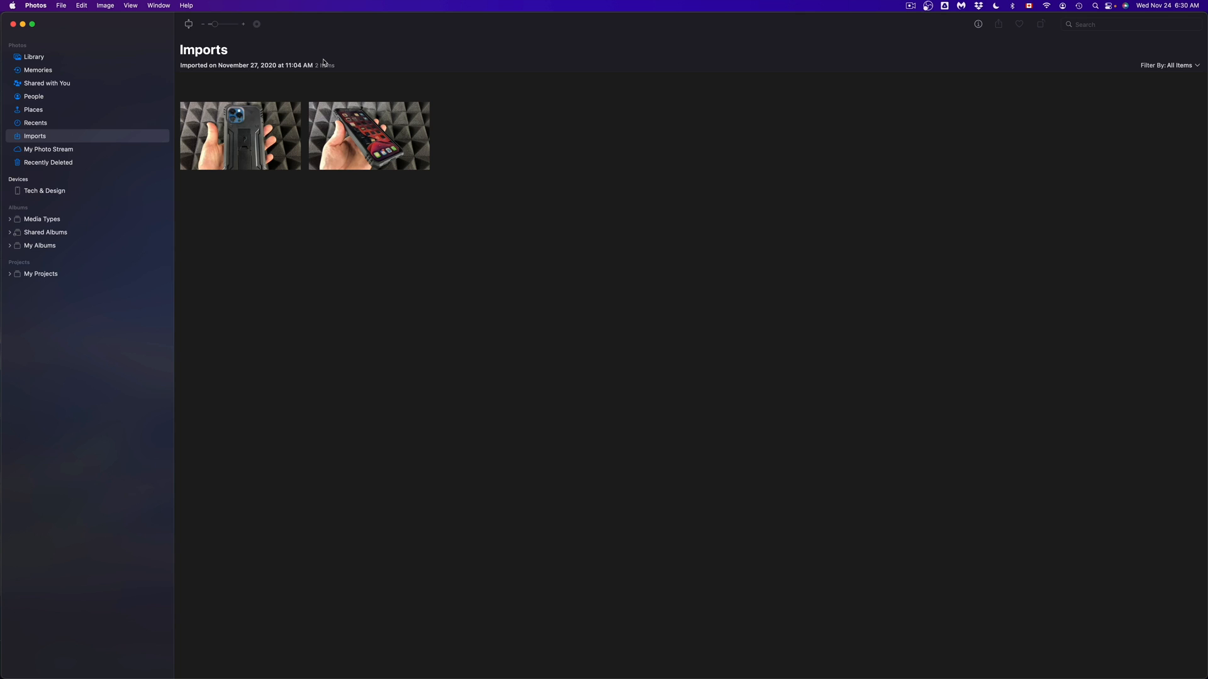
{"action": "mouse_move", "coordinate": [612, 255]}
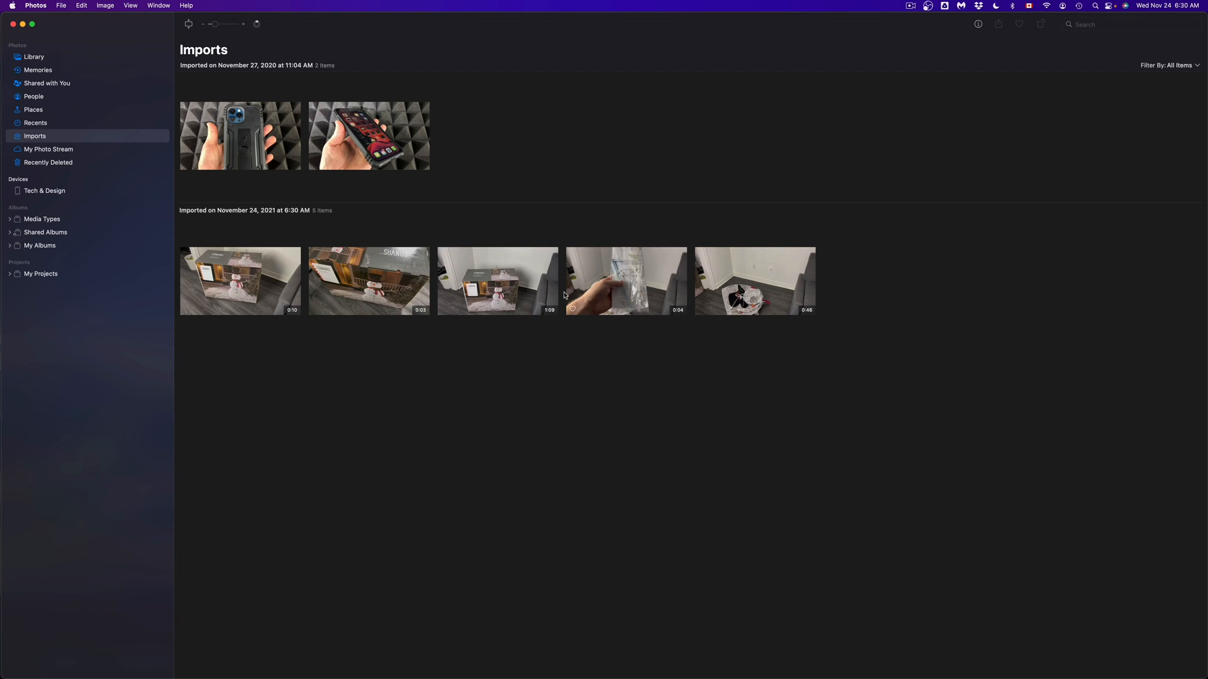
{"action": "mouse_move", "coordinate": [521, 416]}
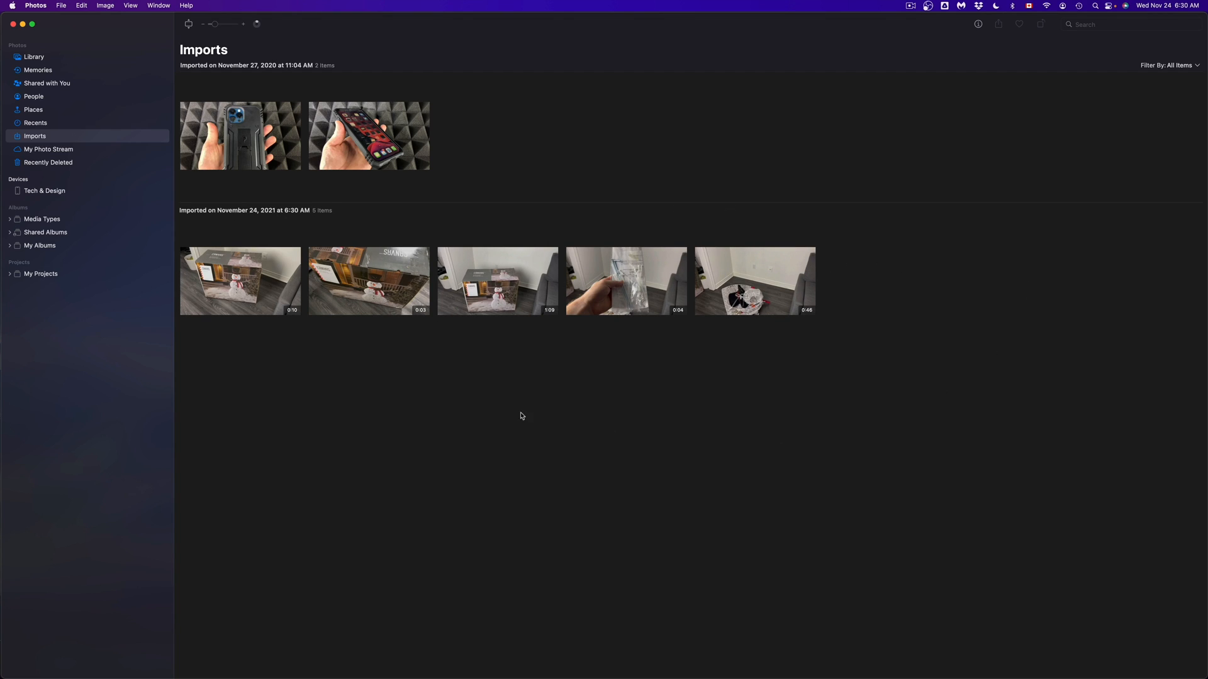
{"action": "mouse_move", "coordinate": [350, 377]}
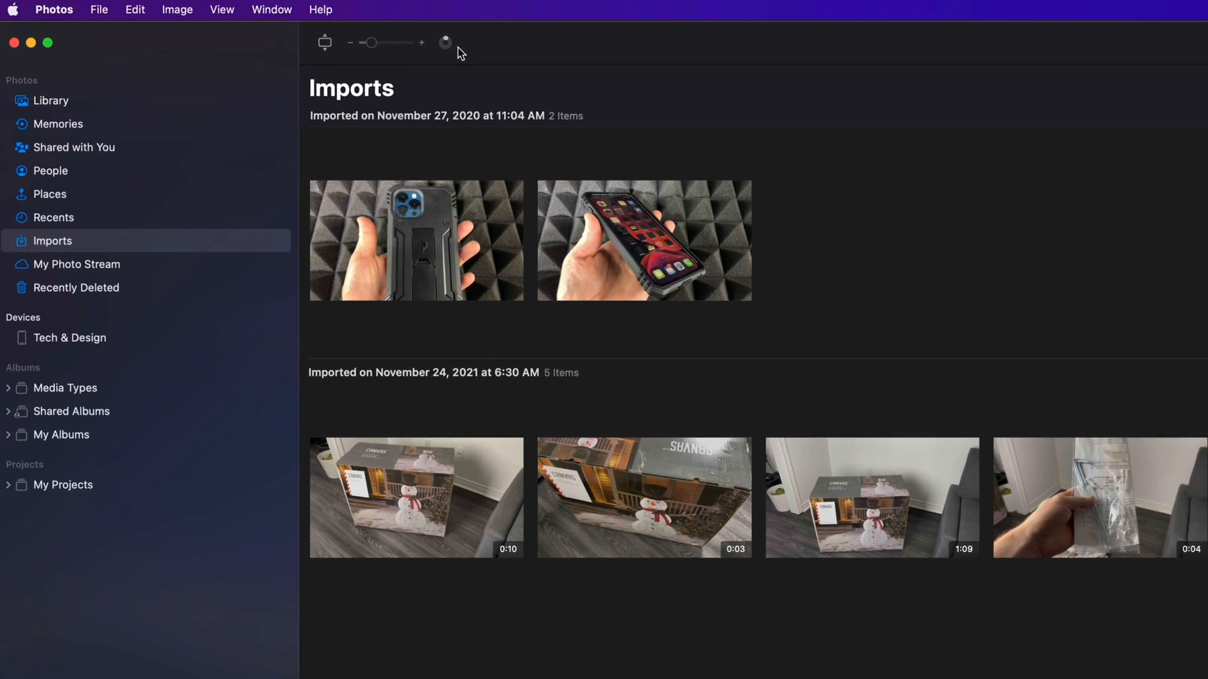
Step: Watch the November 24, 2021 import group grow to 30 items in Imports
{"action": "left_click", "coordinate": [47, 42]}
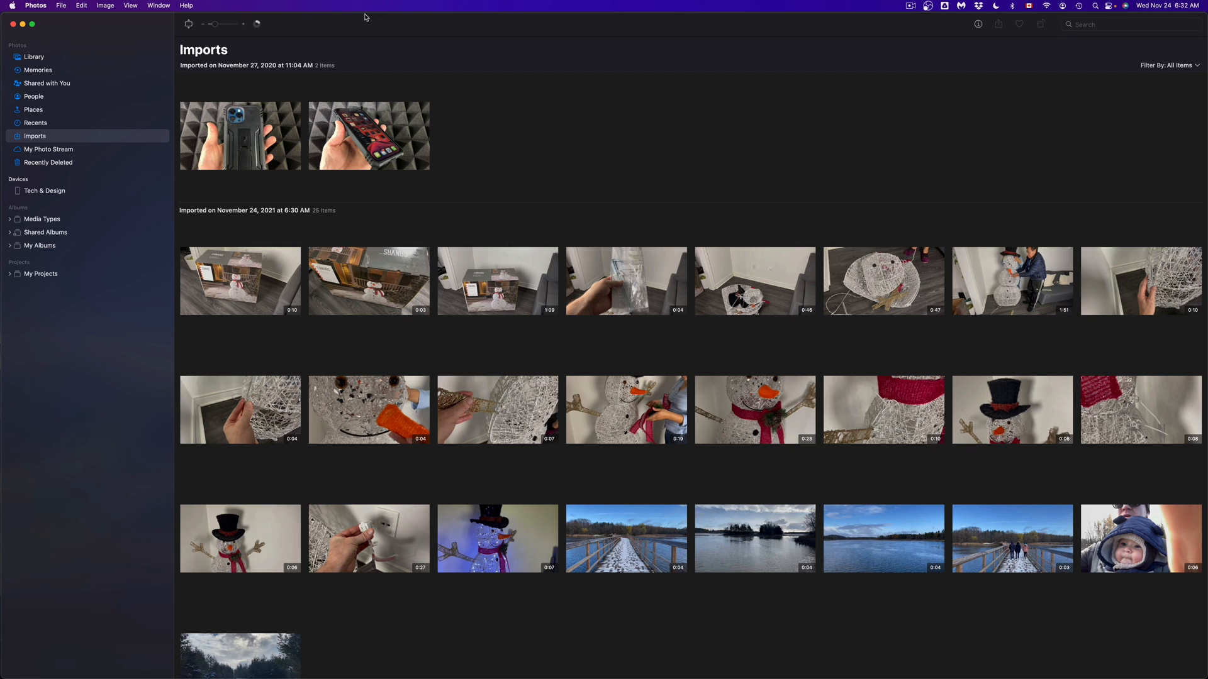
{"action": "scroll", "scroll_direction": "down", "scroll_amount": 3}
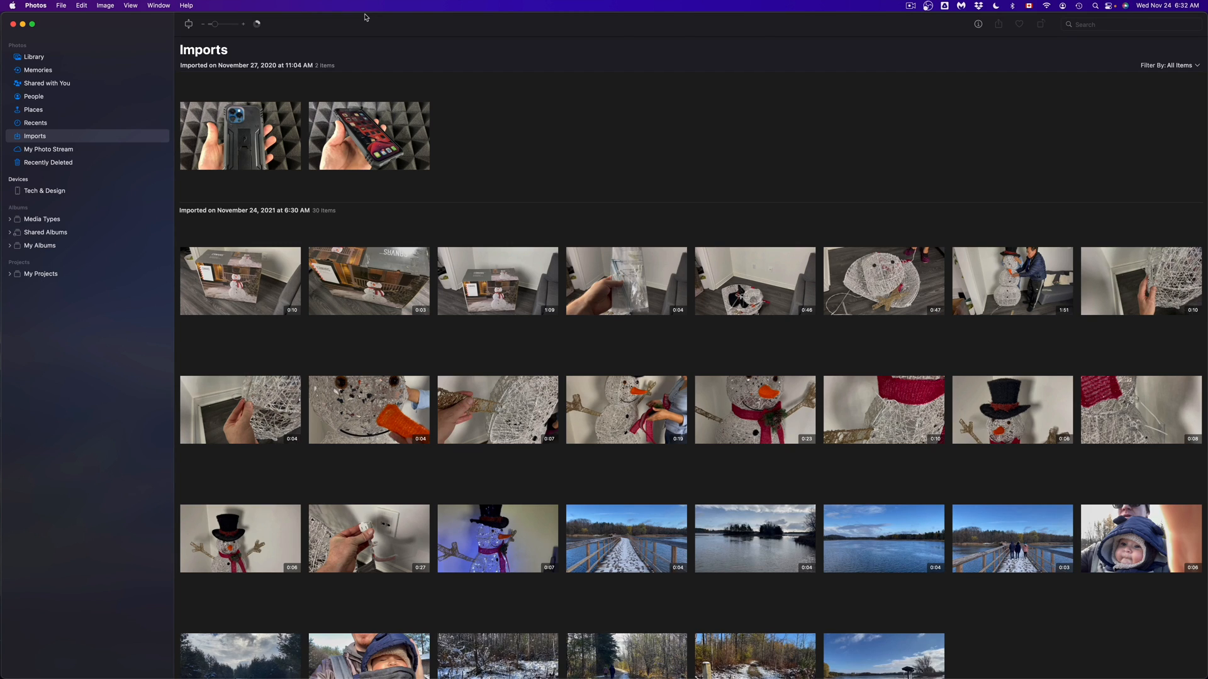